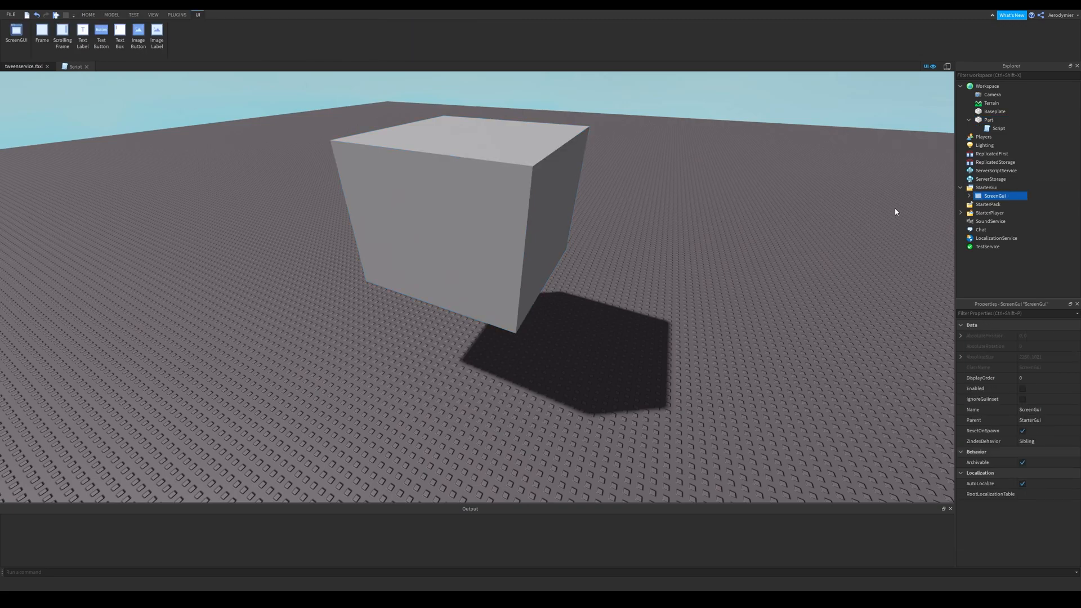
# Open the Script under Workspace > Part showing its createTween function.
pyautogui.click(87, 14)
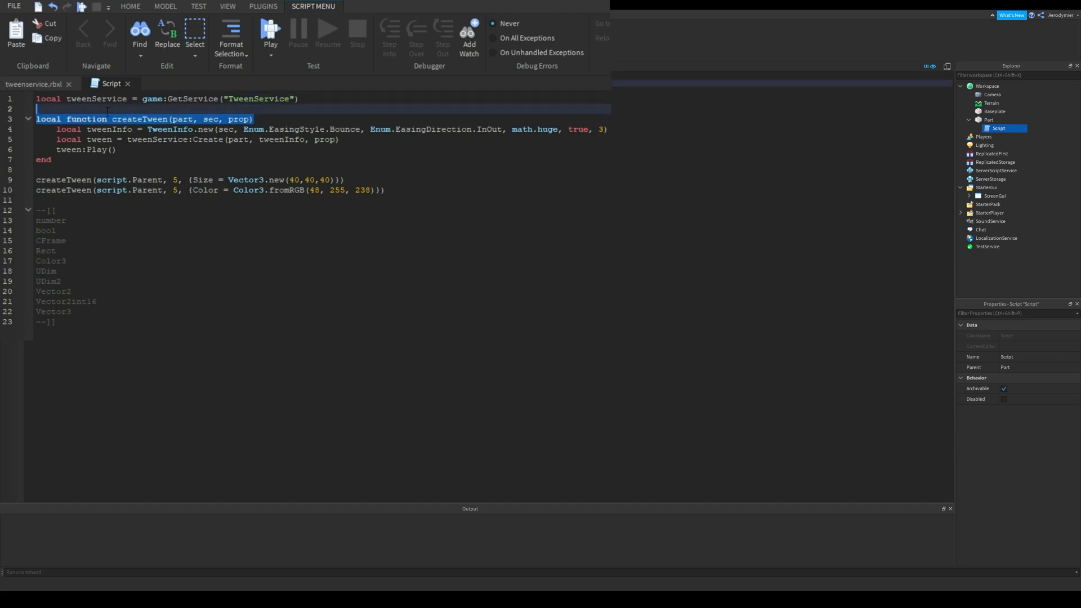
pyautogui.moveTo(39, 110); pyautogui.dragTo(118, 150)
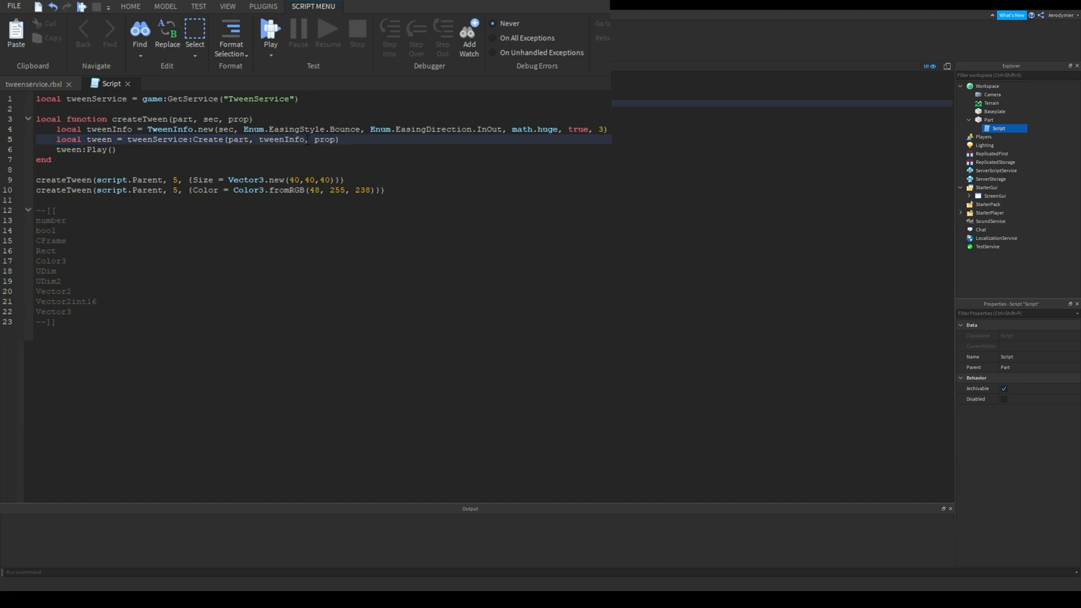
pyautogui.doubleClick(238, 140)
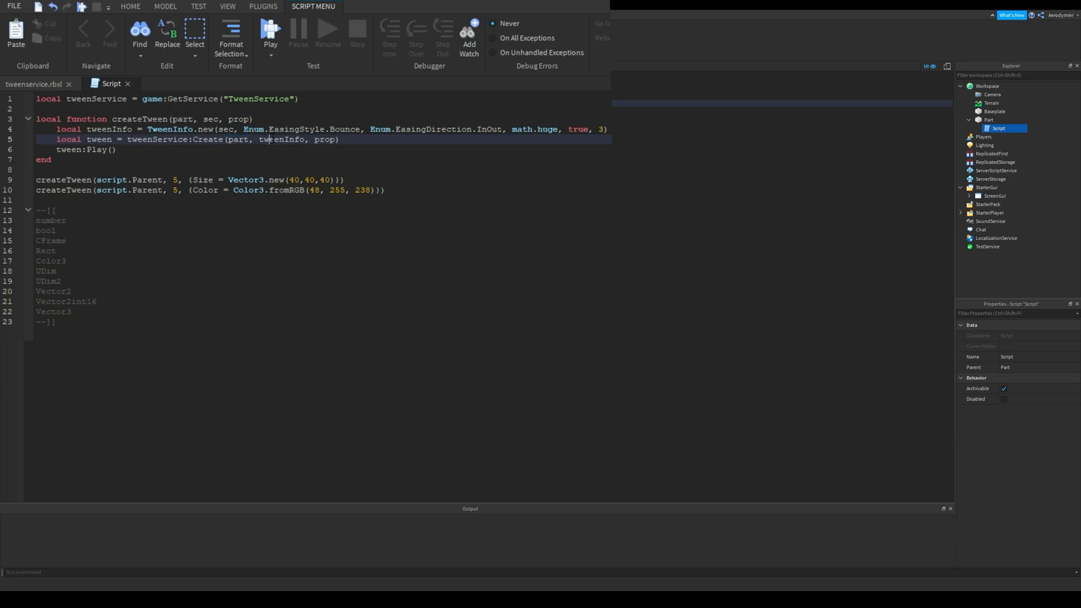
pyautogui.doubleClick(282, 138)
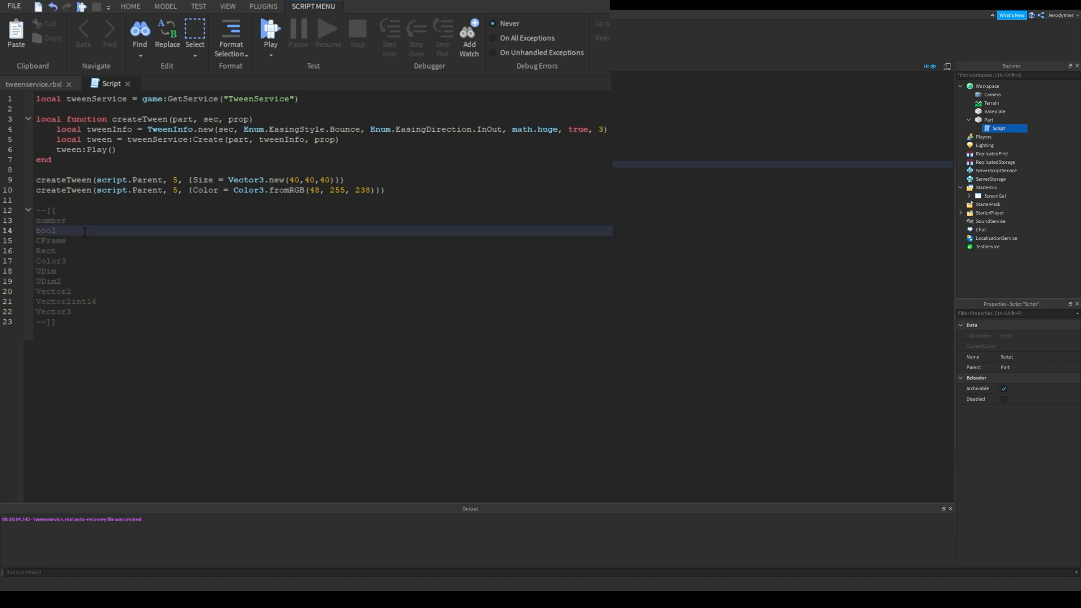
# Play-test the place to watch the part tween, then select the Bounce easing style name.
pyautogui.click(26, 67)
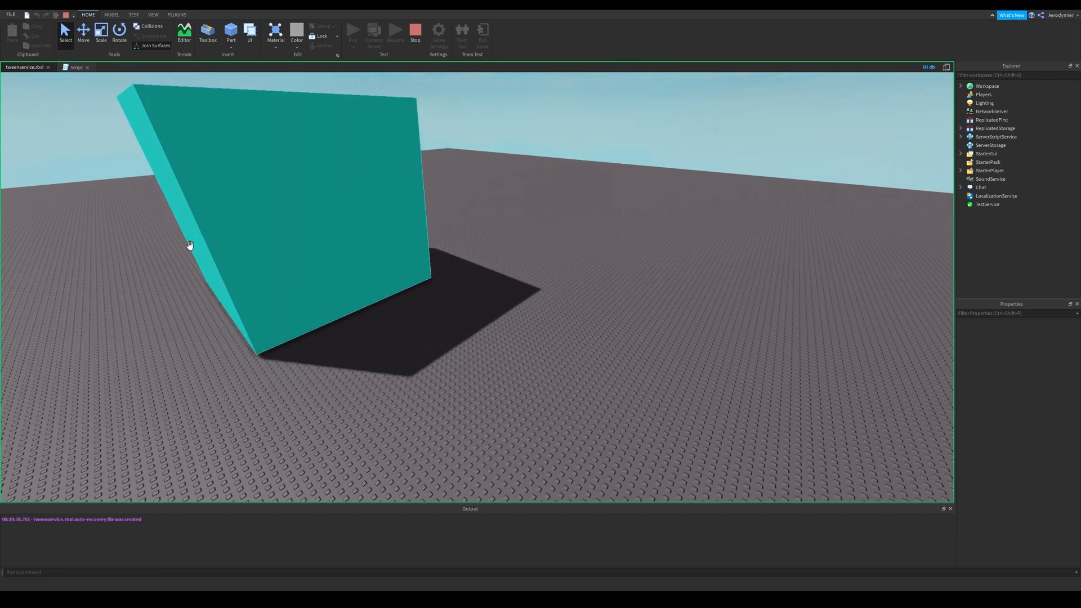
pyautogui.click(75, 66)
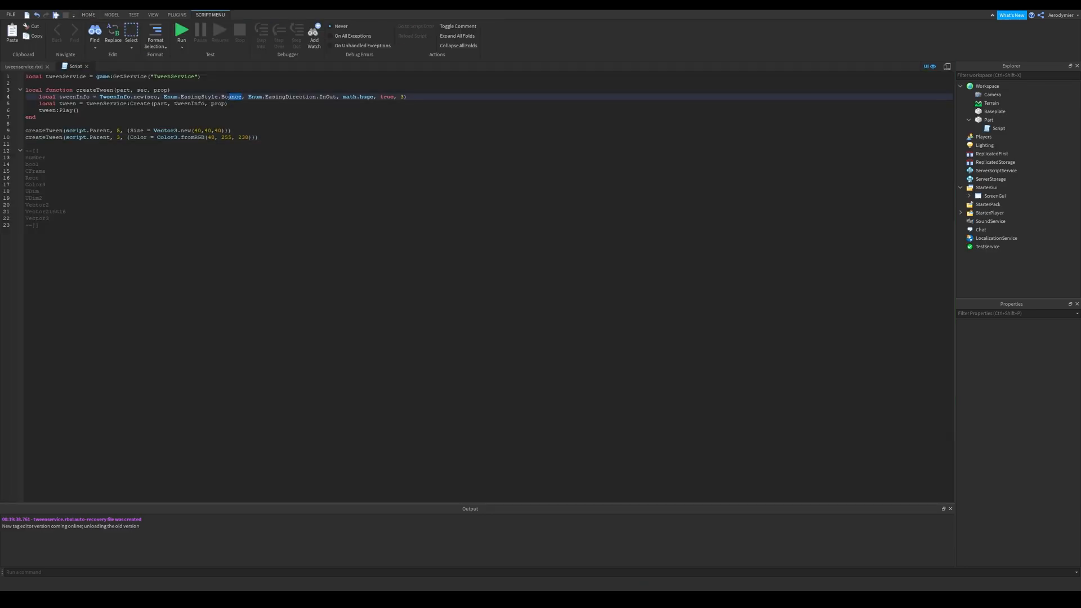
pyautogui.doubleClick(232, 97)
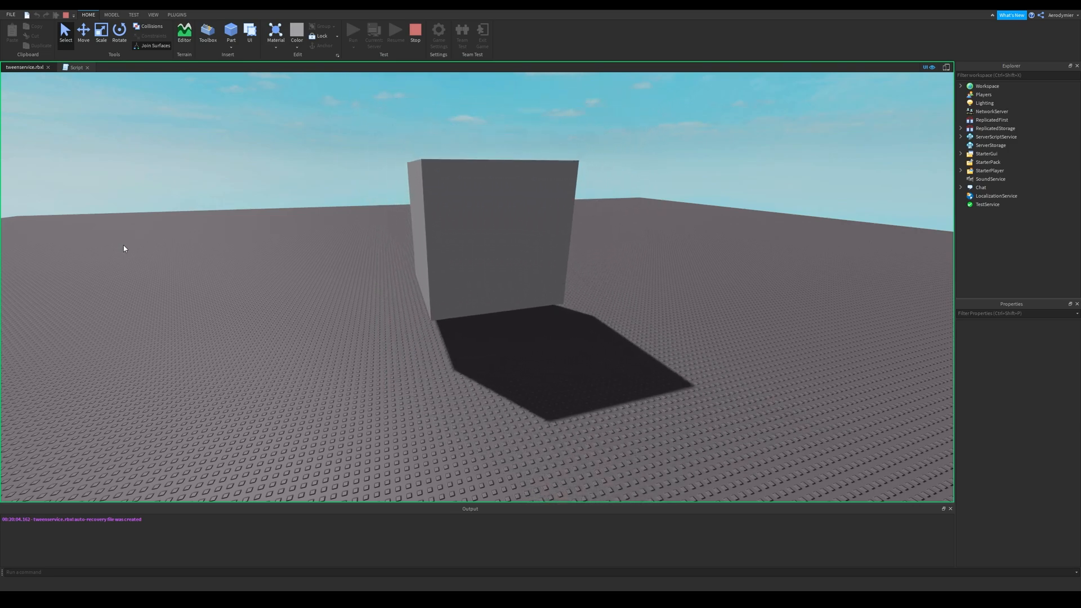
# Select the easing direction in tweenInfo to change it to Quad Out.
pyautogui.click(76, 66)
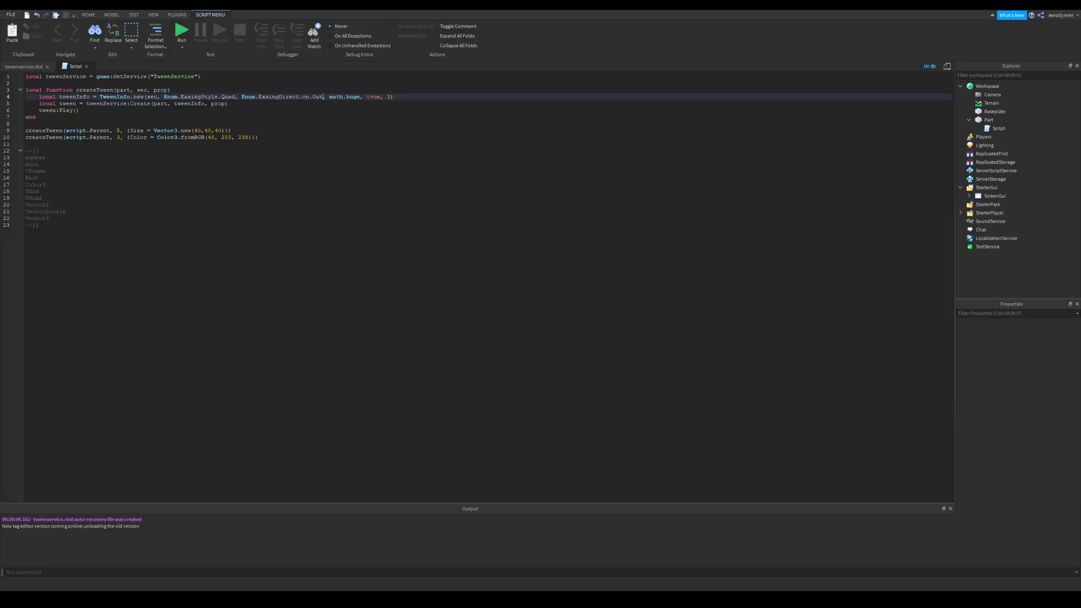
pyautogui.doubleClick(226, 96)
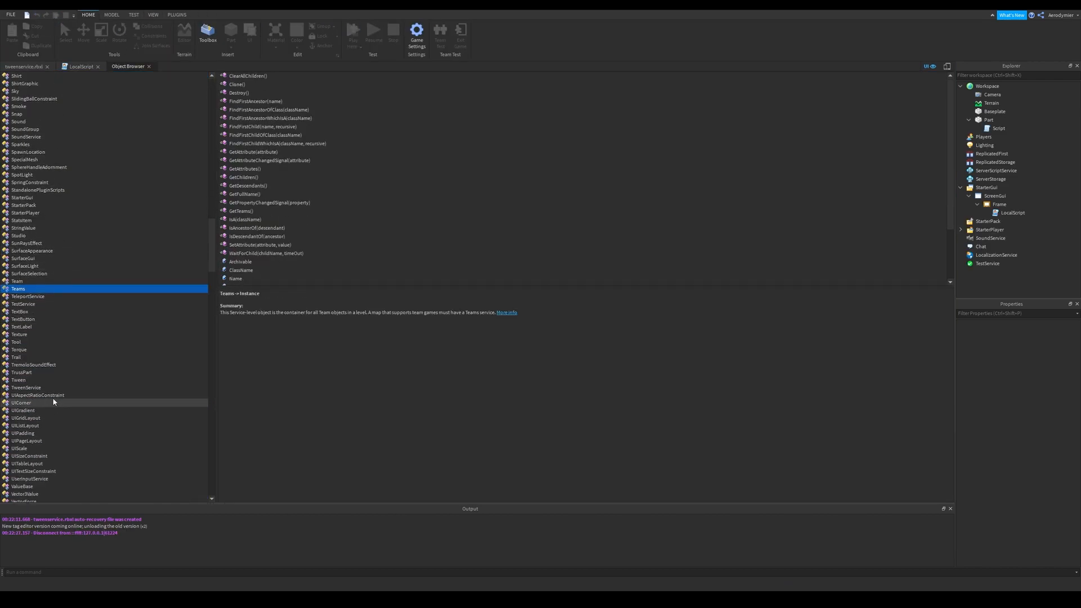
# Read the Tween class descriptions of PlaybackState, Pause() and Cancel().
pyautogui.click(18, 380)
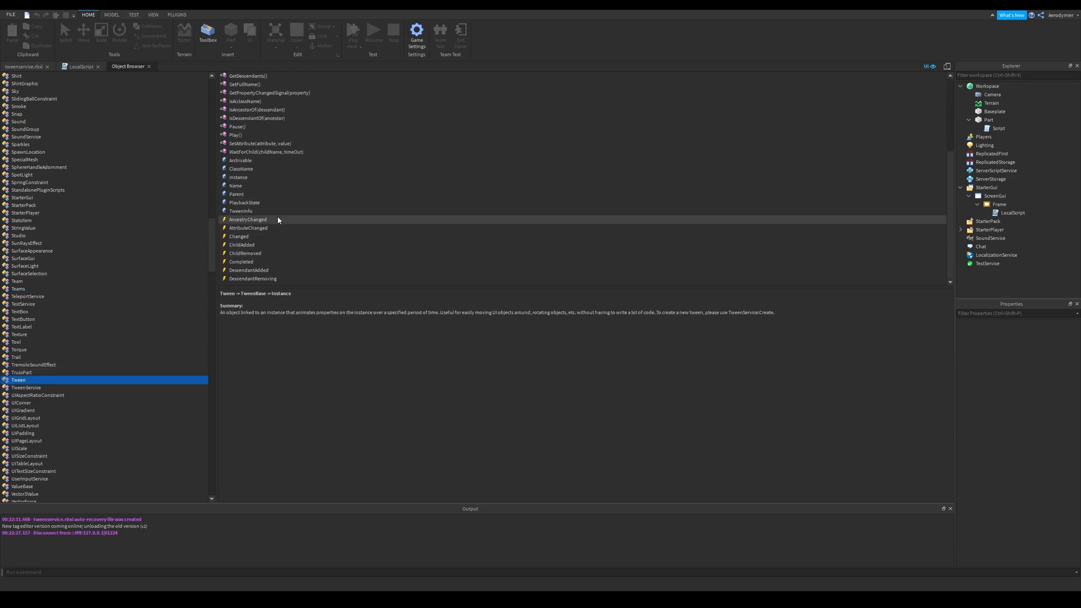
pyautogui.click(244, 201)
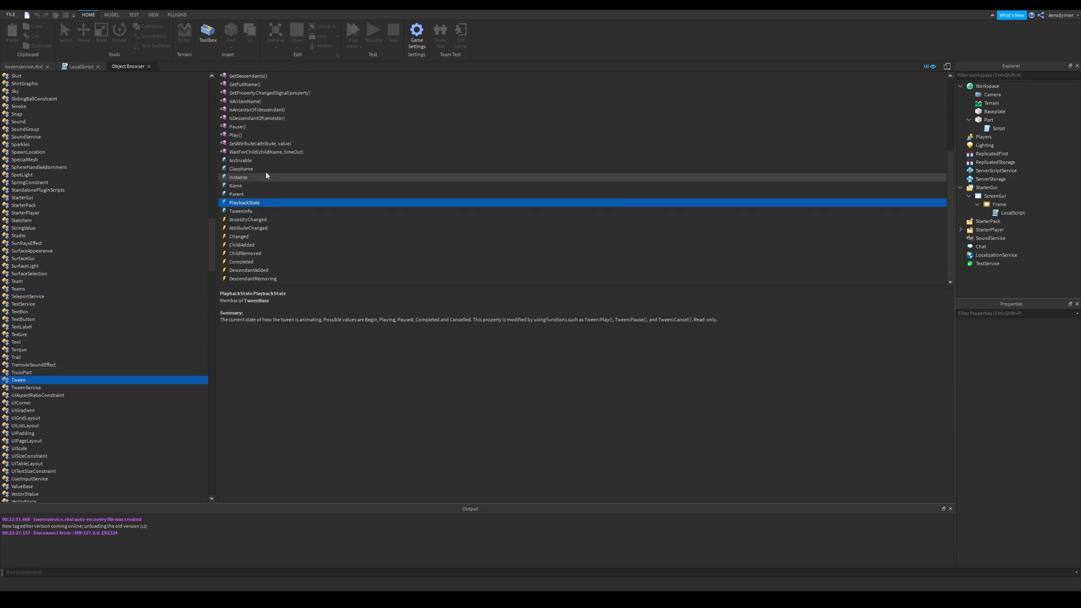
pyautogui.click(238, 126)
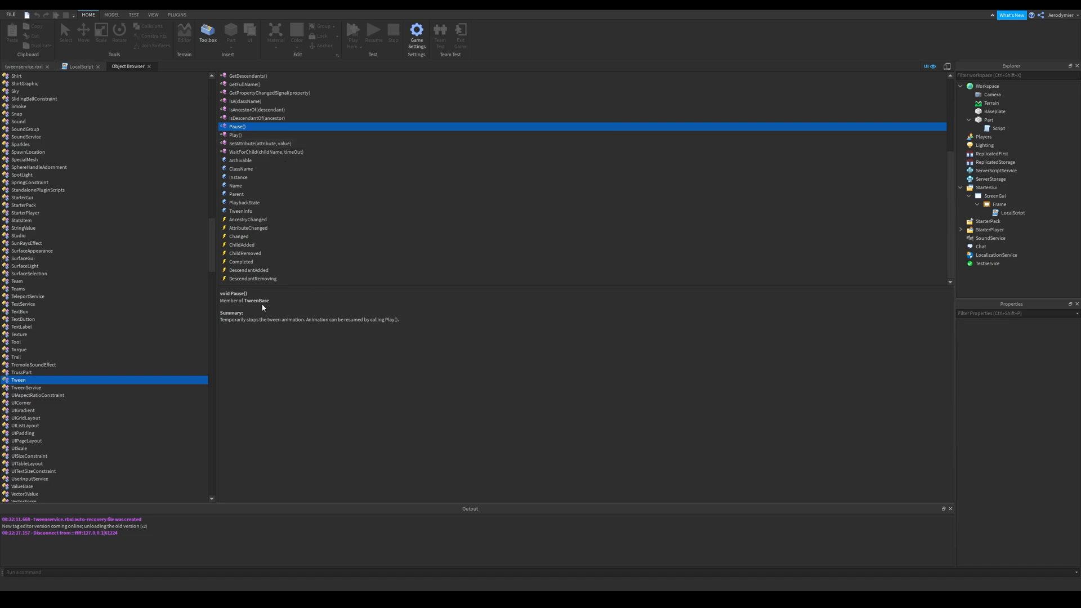
pyautogui.click(235, 134)
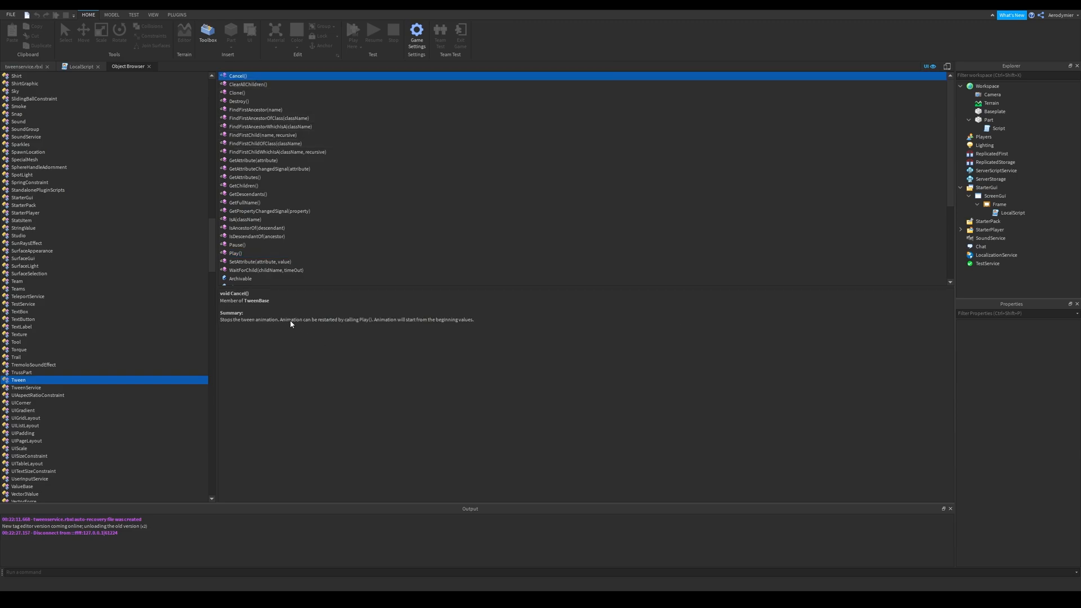
pyautogui.moveTo(373, 365)
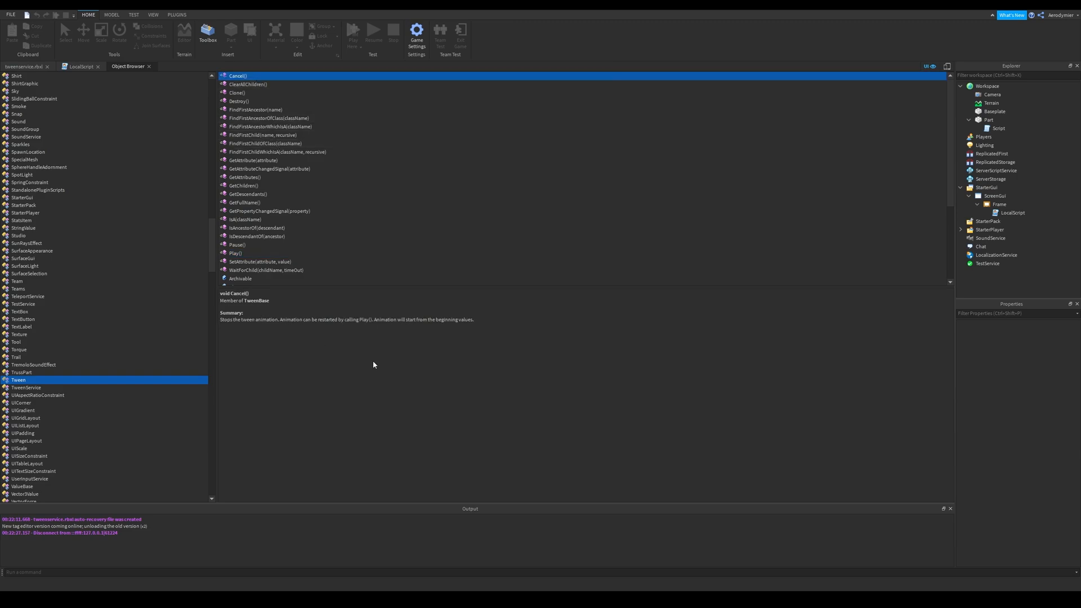
pyautogui.moveTo(330, 169)
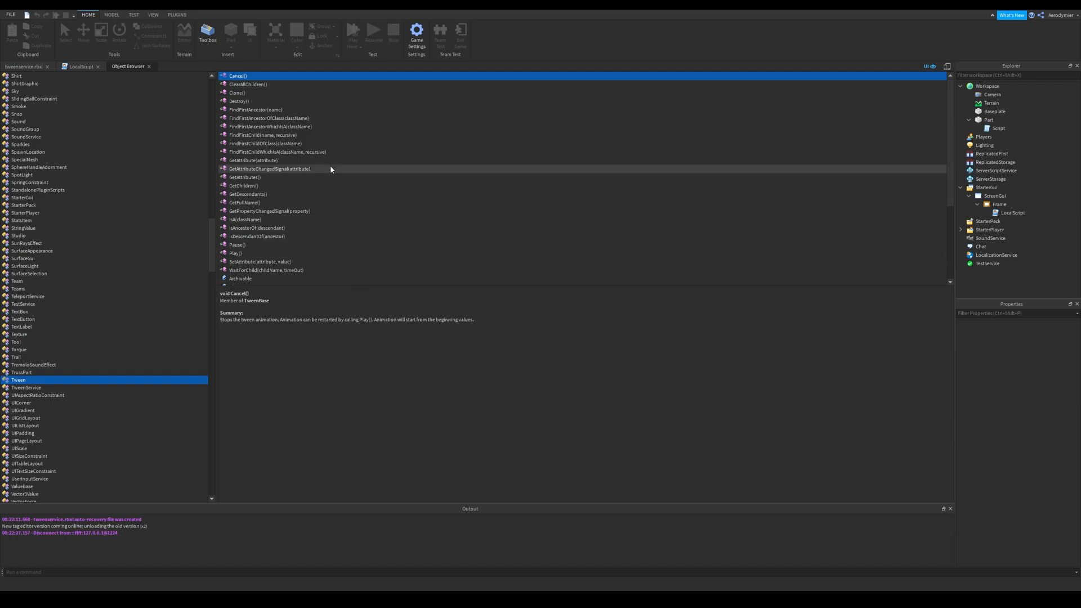